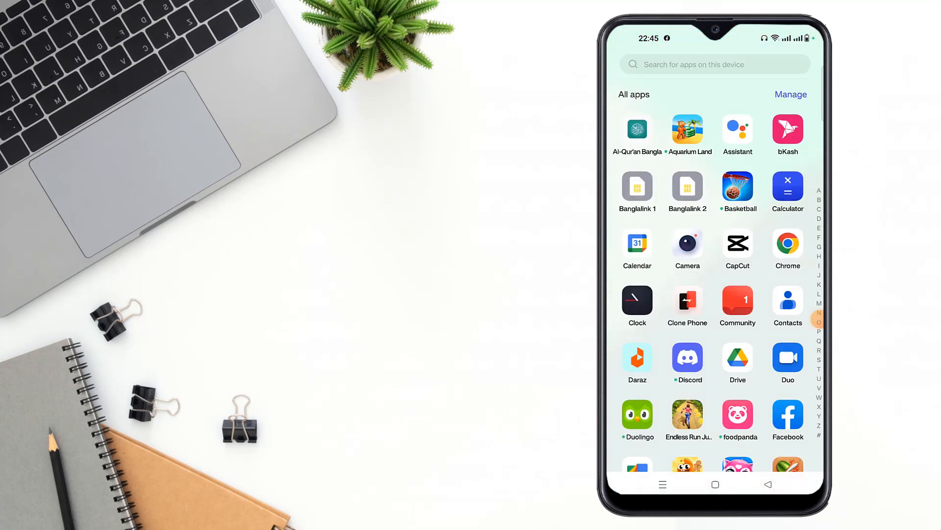
Launch Facebook and switch to the Groups feed.
click(788, 414)
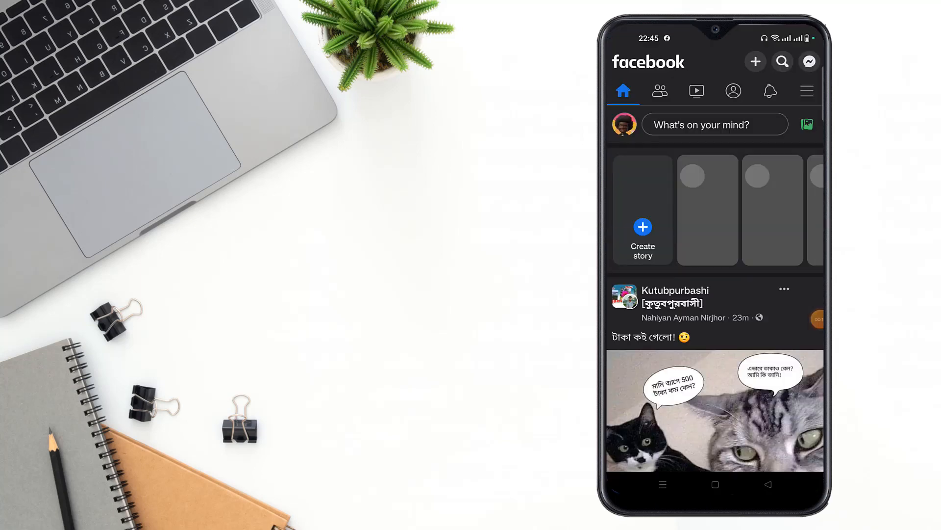
click(807, 90)
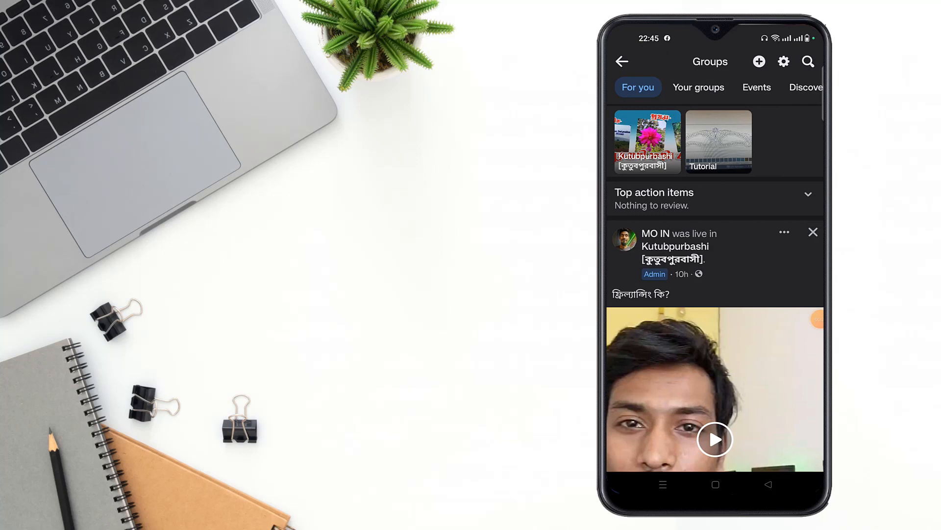
From Your groups, open New Group and its Manage admin tools.
click(699, 87)
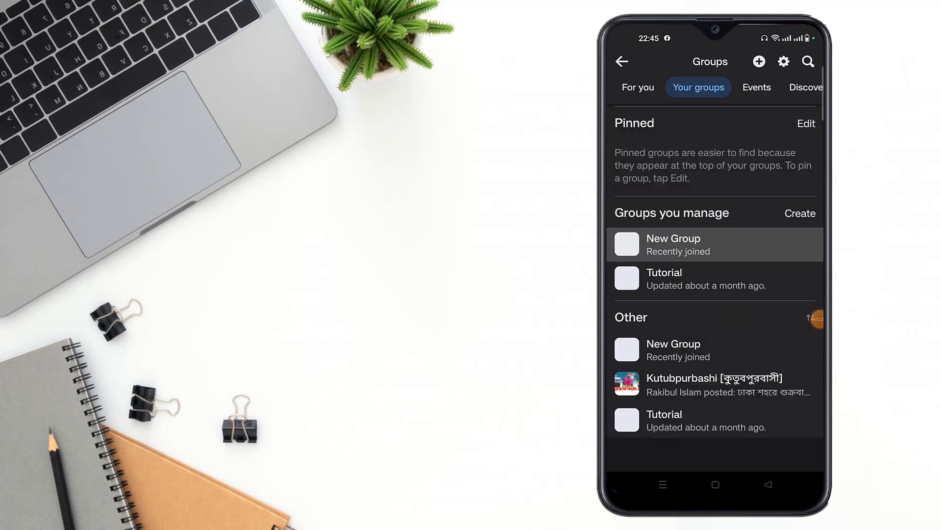
click(674, 244)
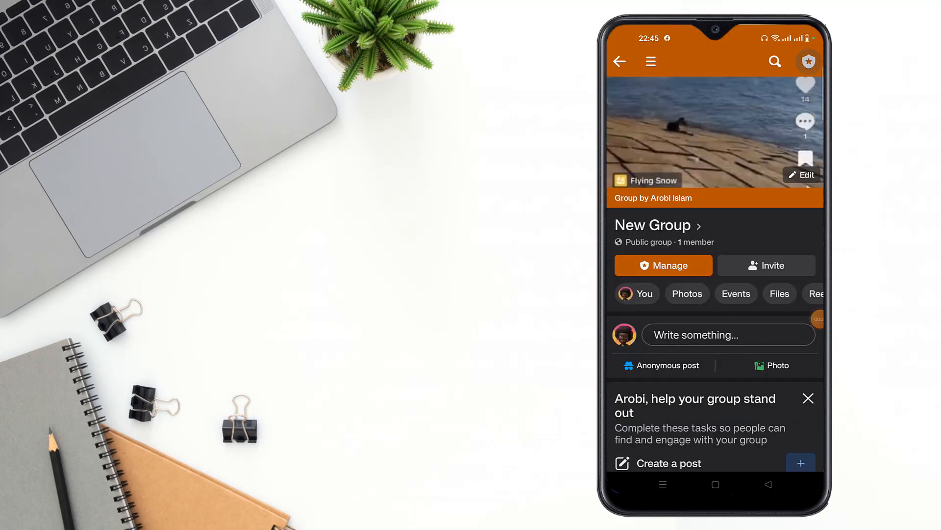
click(663, 265)
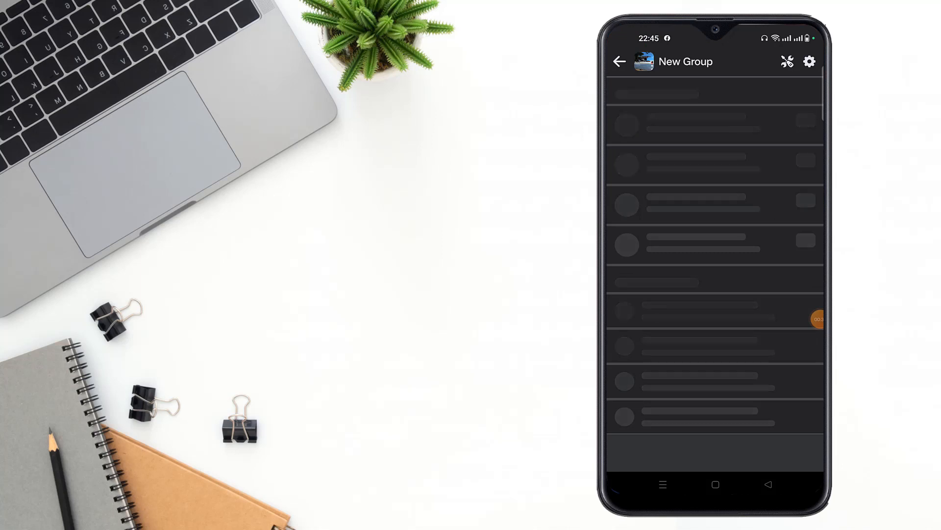
Open New Group's settings and go to Linked pages under advanced settings.
click(809, 61)
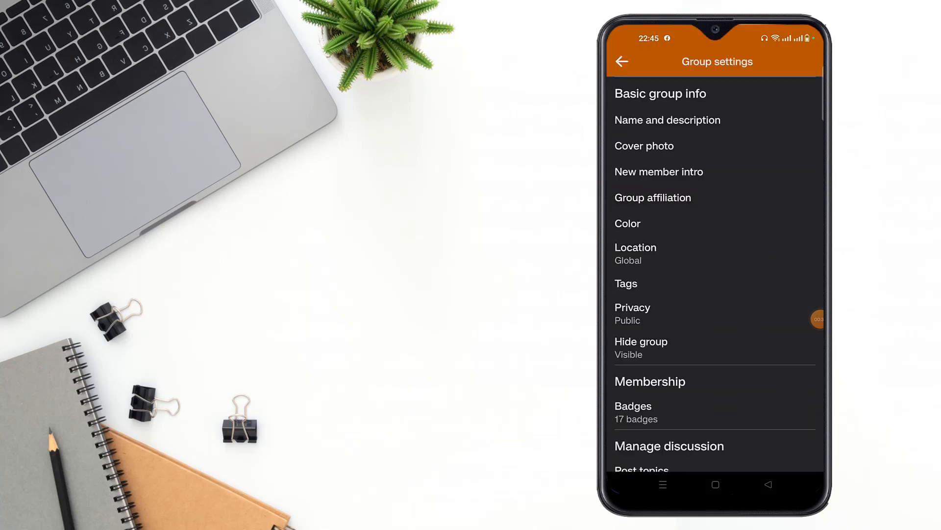
scroll(down, 3)
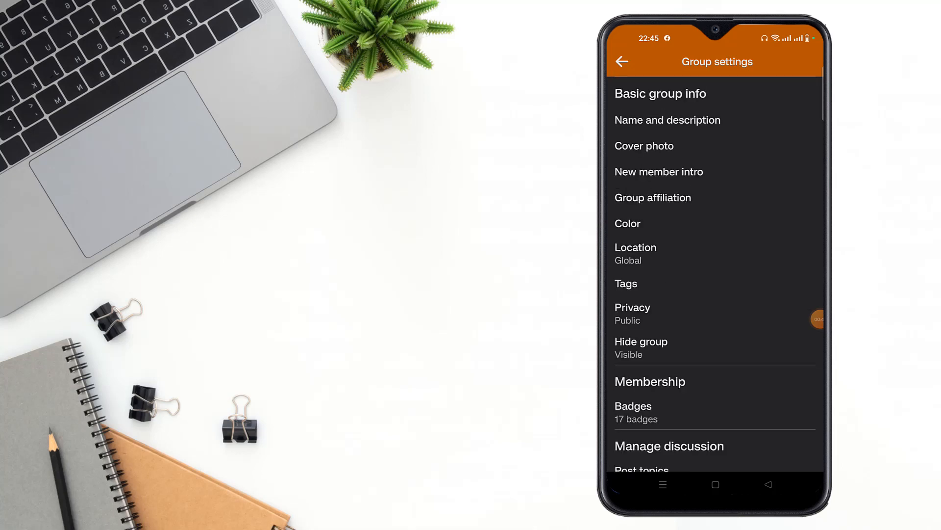
scroll(down, 3)
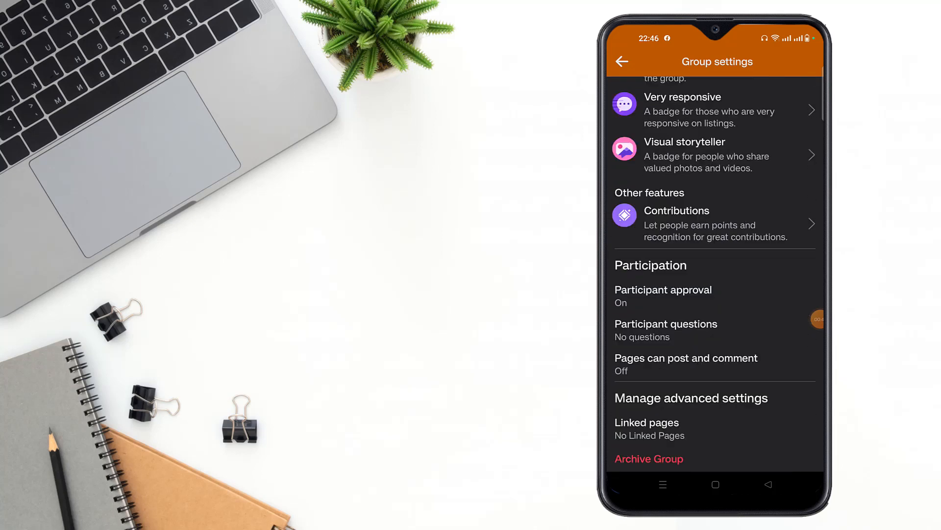
click(647, 422)
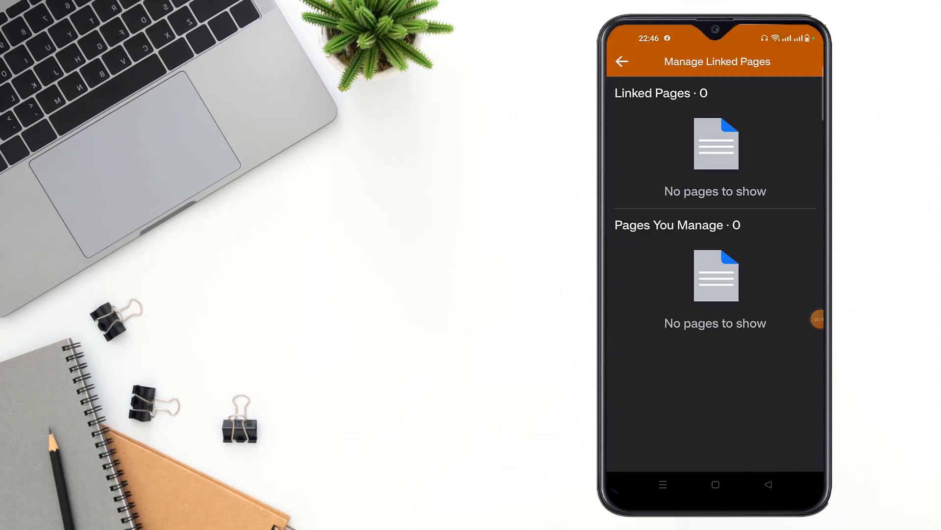